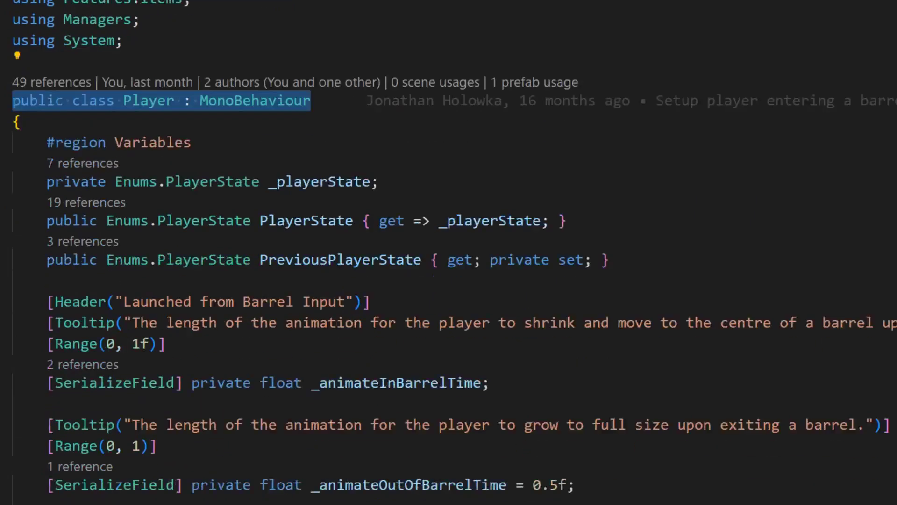
pyautogui.scroll(-3)
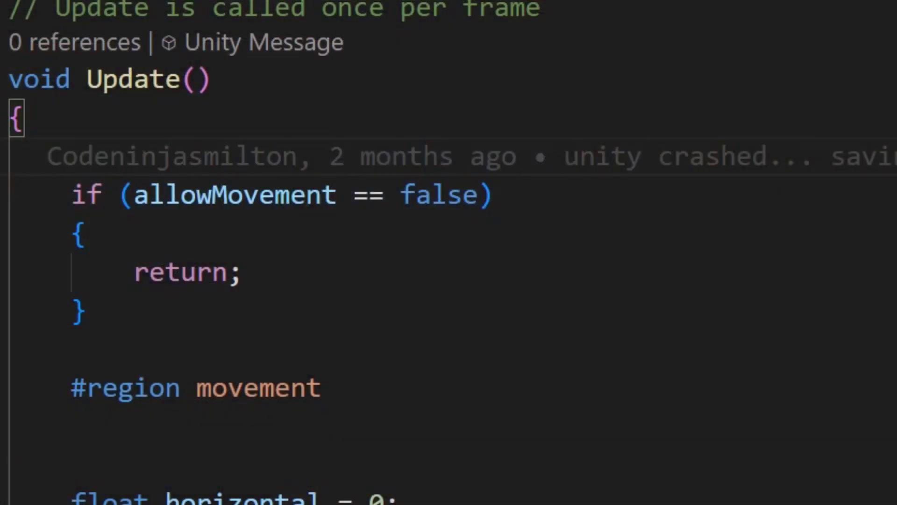
pyautogui.scroll(-3)
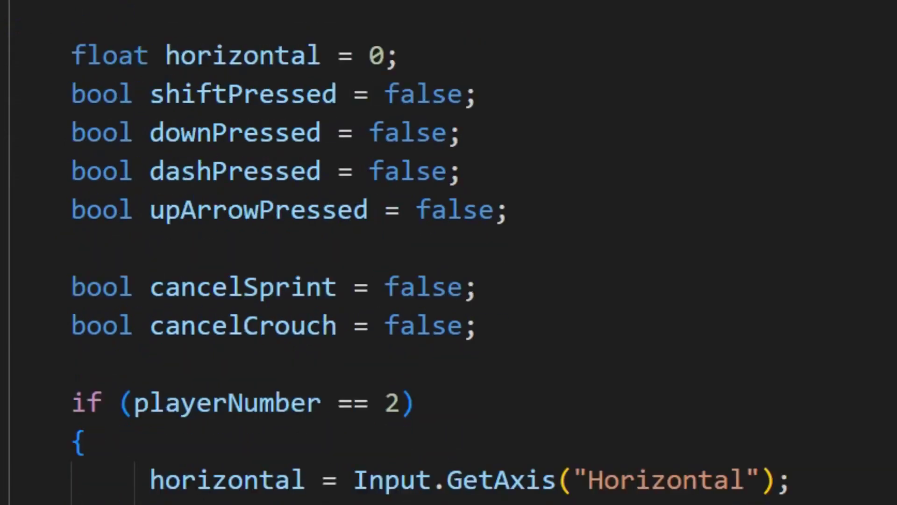
pyautogui.scroll(-3)
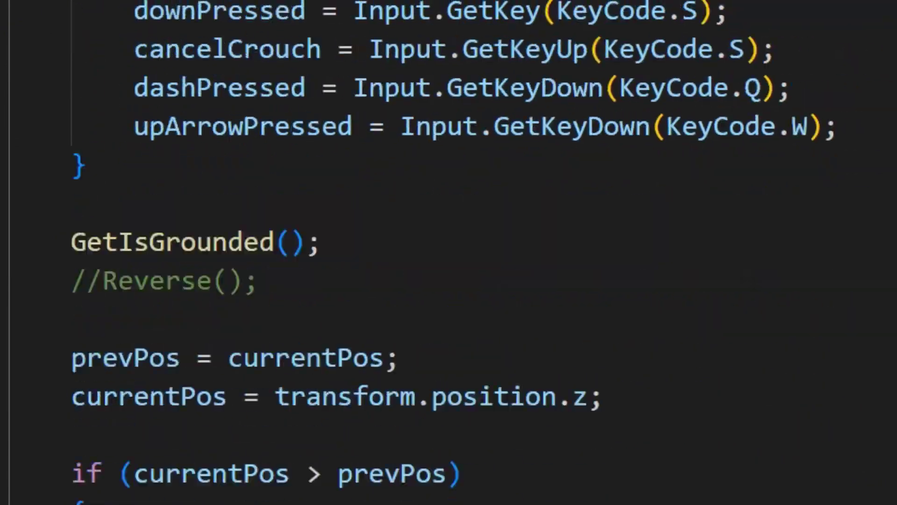